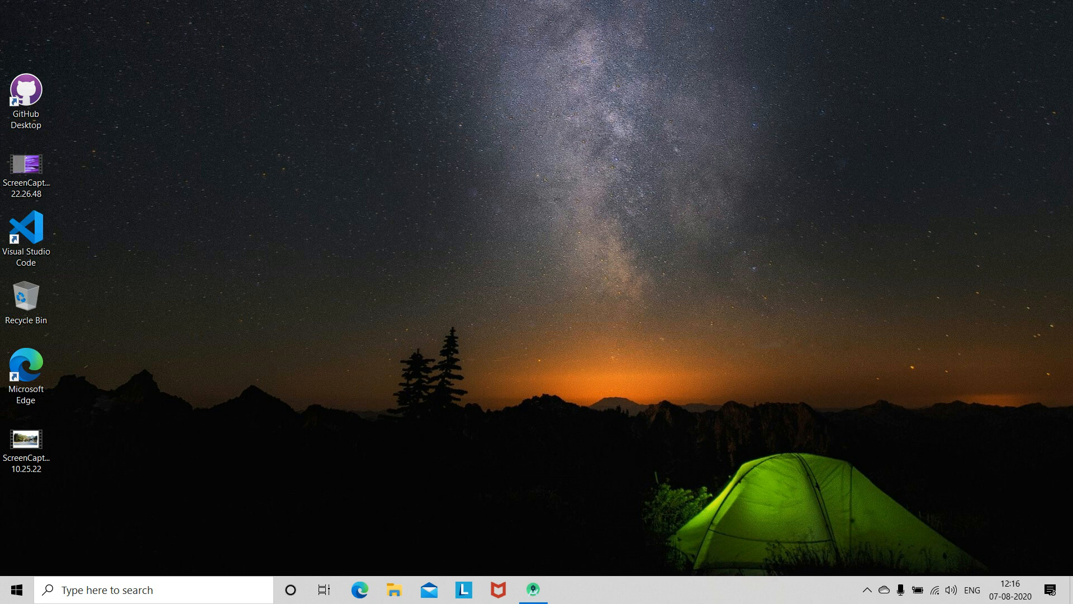
Restore the Android Studio window and run the app on the Nexus 5X emulator
click(533, 589)
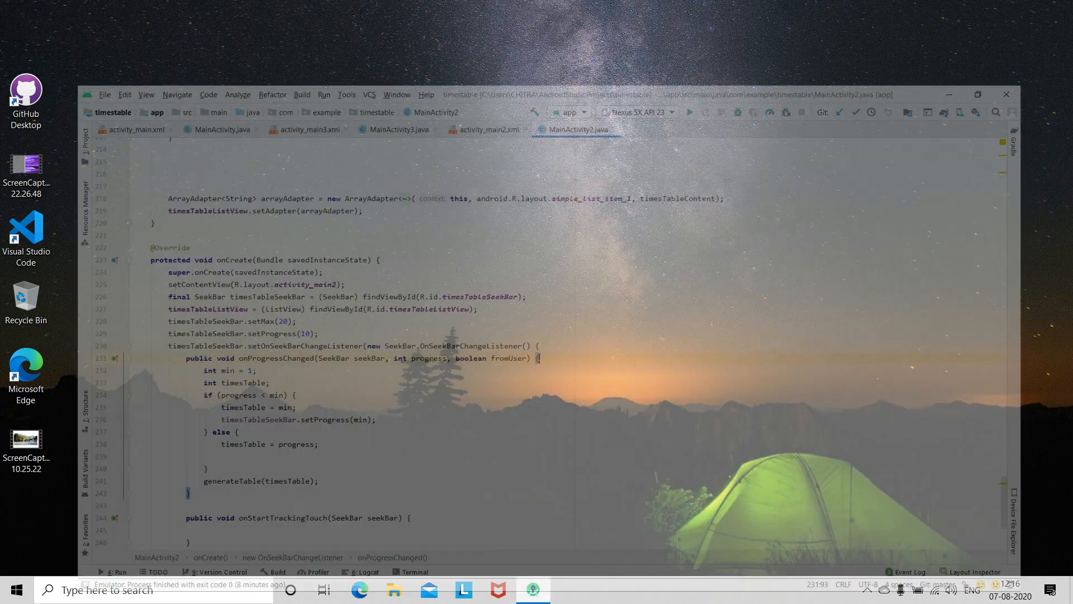
click(976, 95)
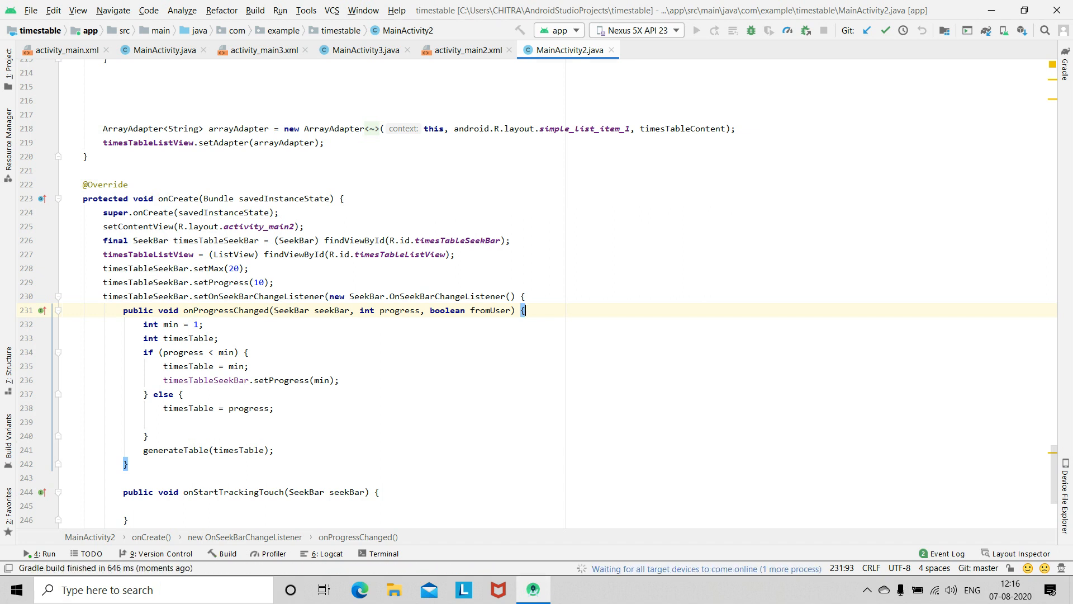
Advance past the title screen, slide the seek bar through element columns, and go back to the About page
click(695, 30)
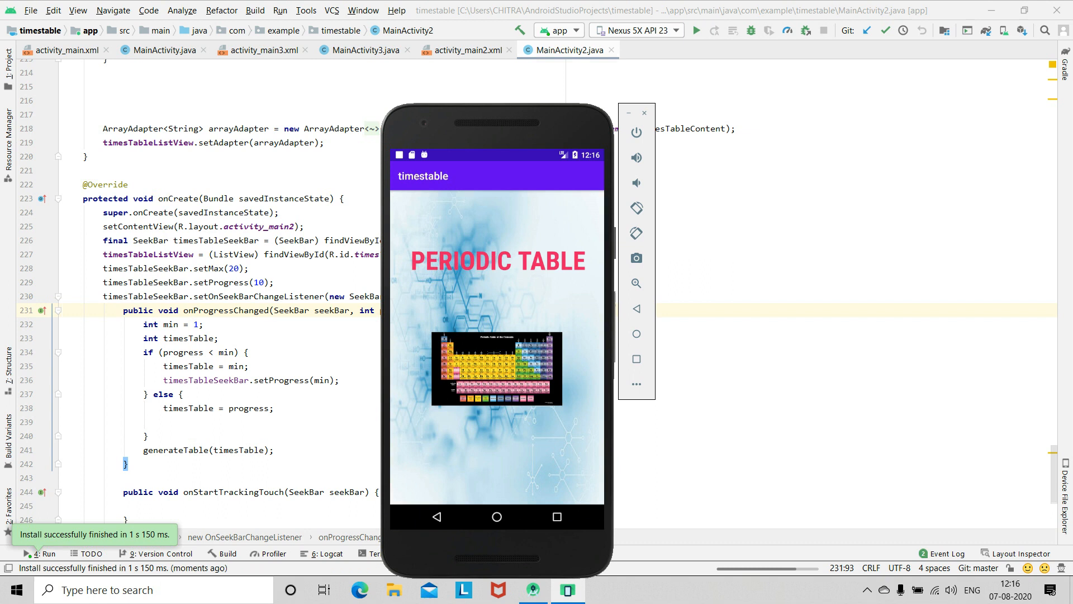
click(636, 30)
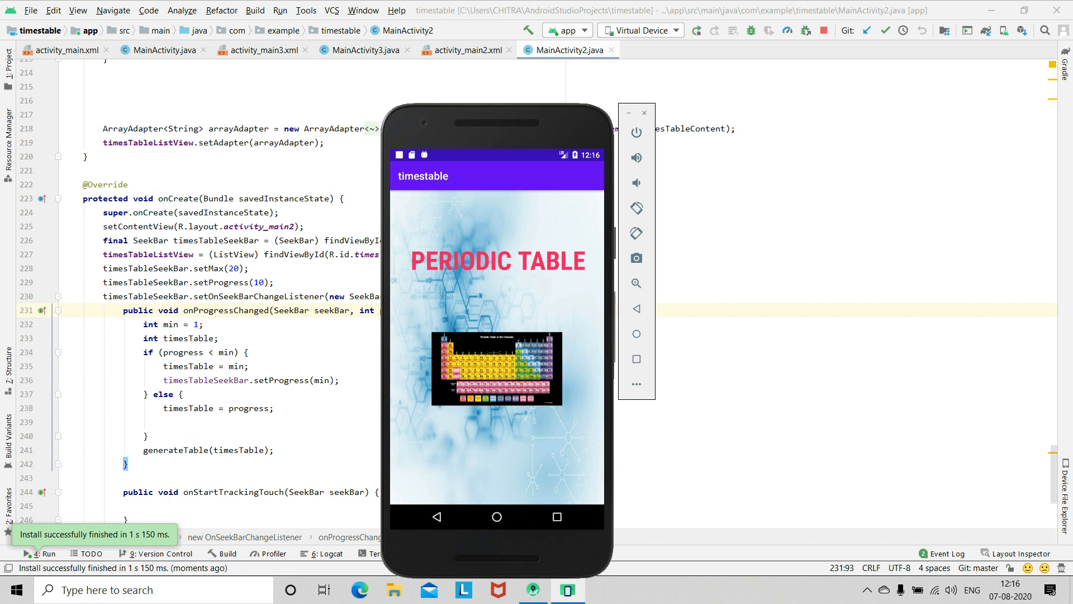
click(638, 30)
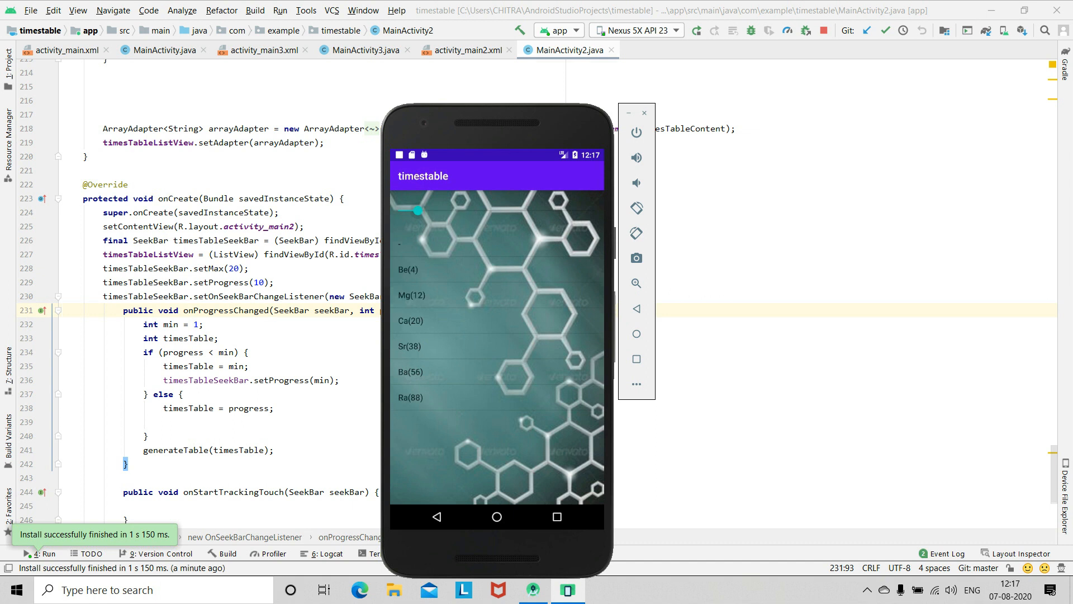
drag(419, 210, 407, 211)
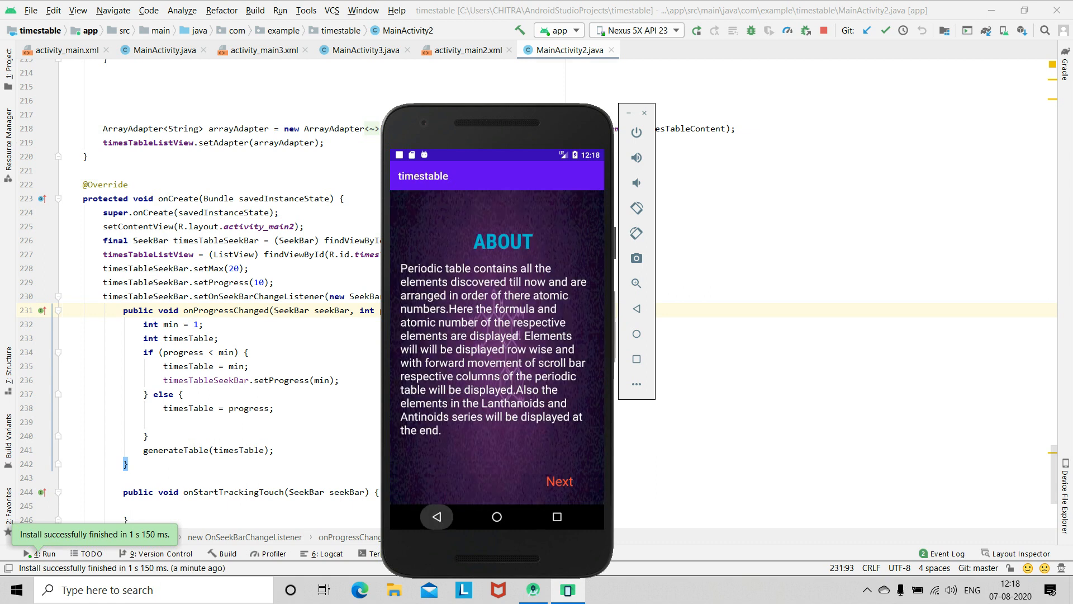
click(559, 482)
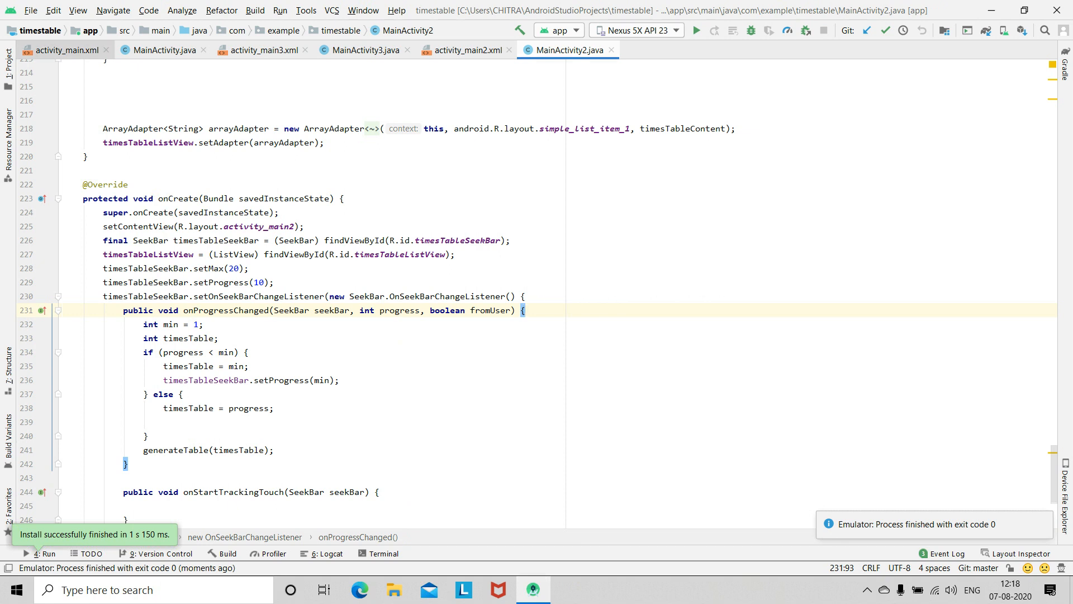
View activity_main.xml's clickable arrow layout and MainActivity's moveToNext opening MainActivity3
click(62, 50)
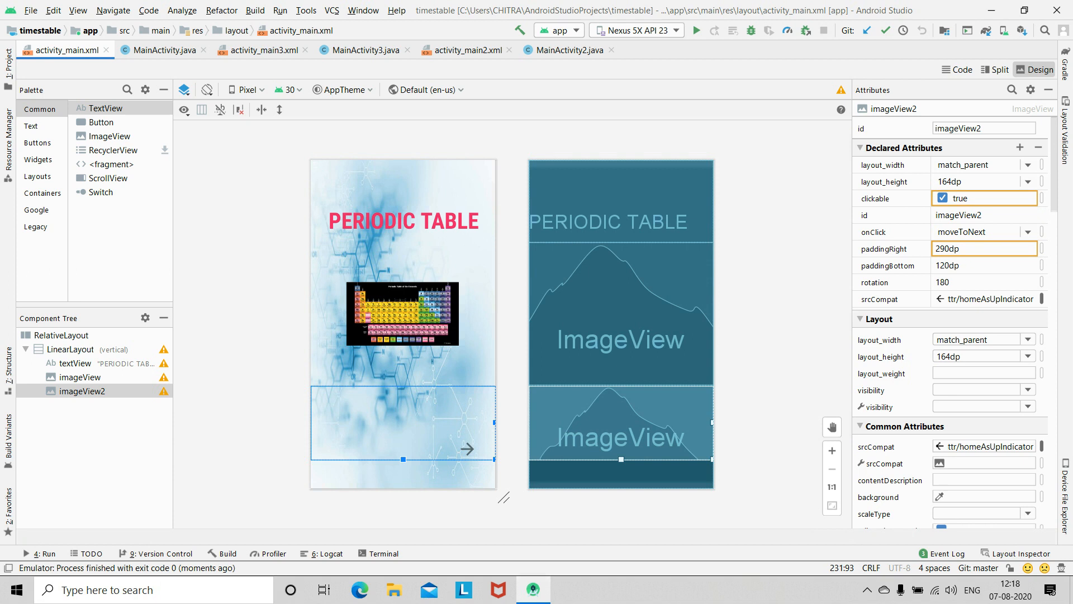
click(162, 50)
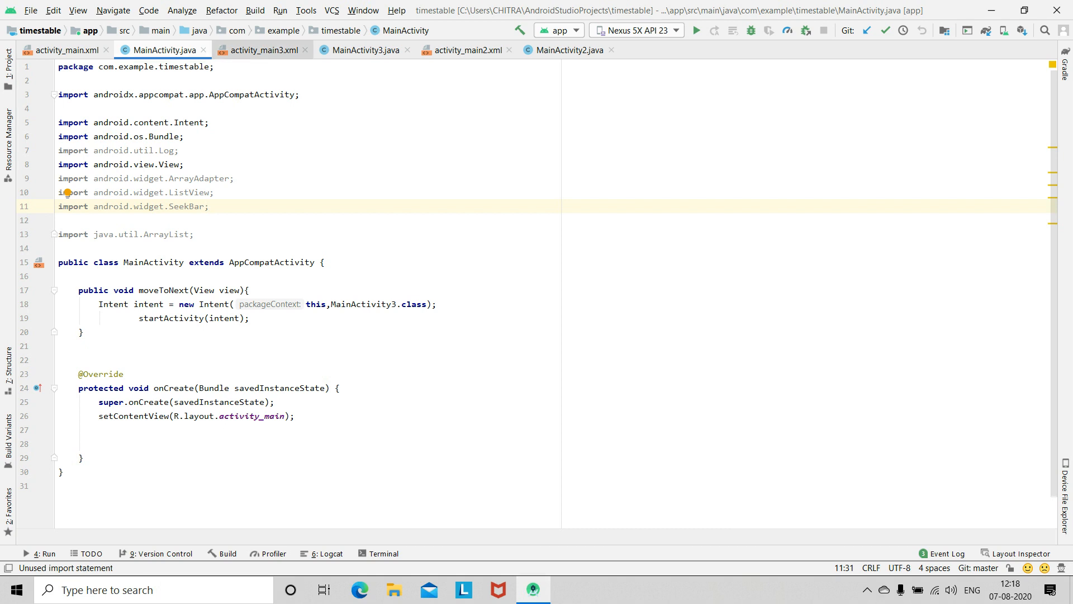
View activity_main3.xml's Next textView4 wired to moveToNext2, then MainActivity3 opening MainActivity2
click(262, 49)
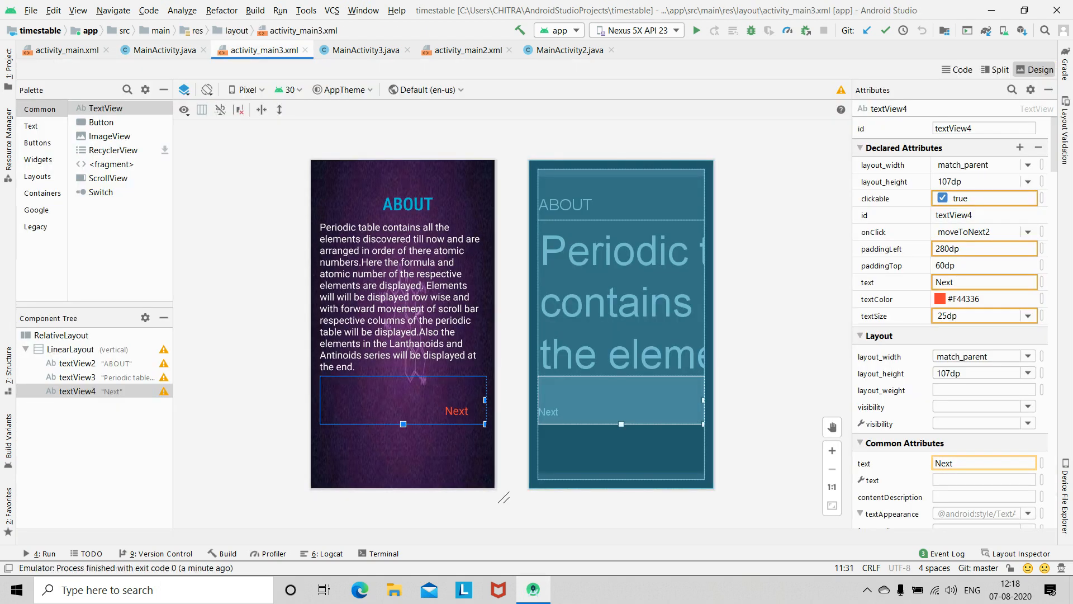
click(66, 336)
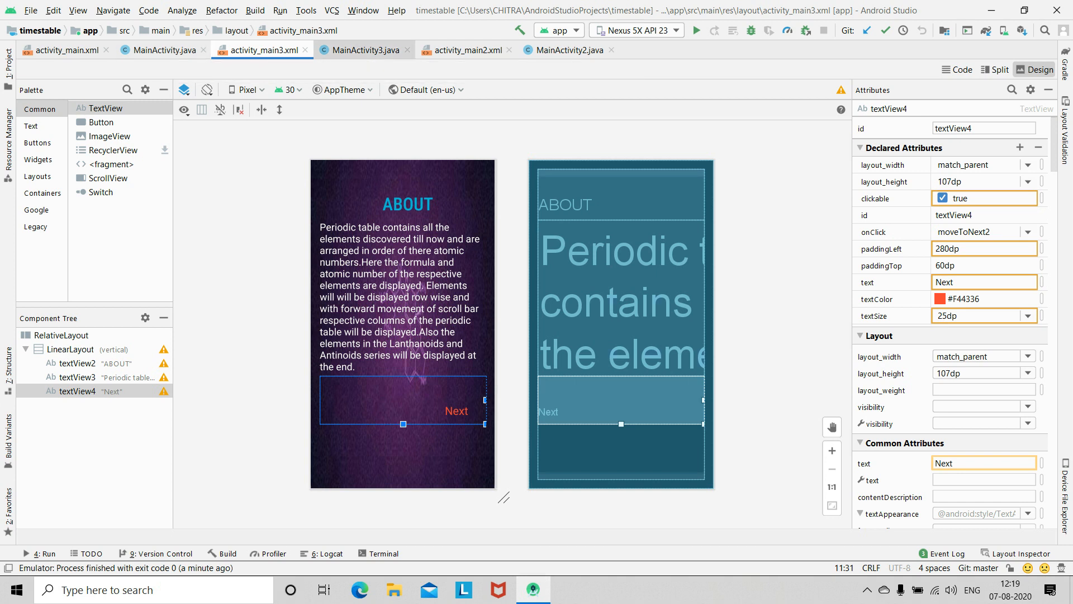
click(363, 50)
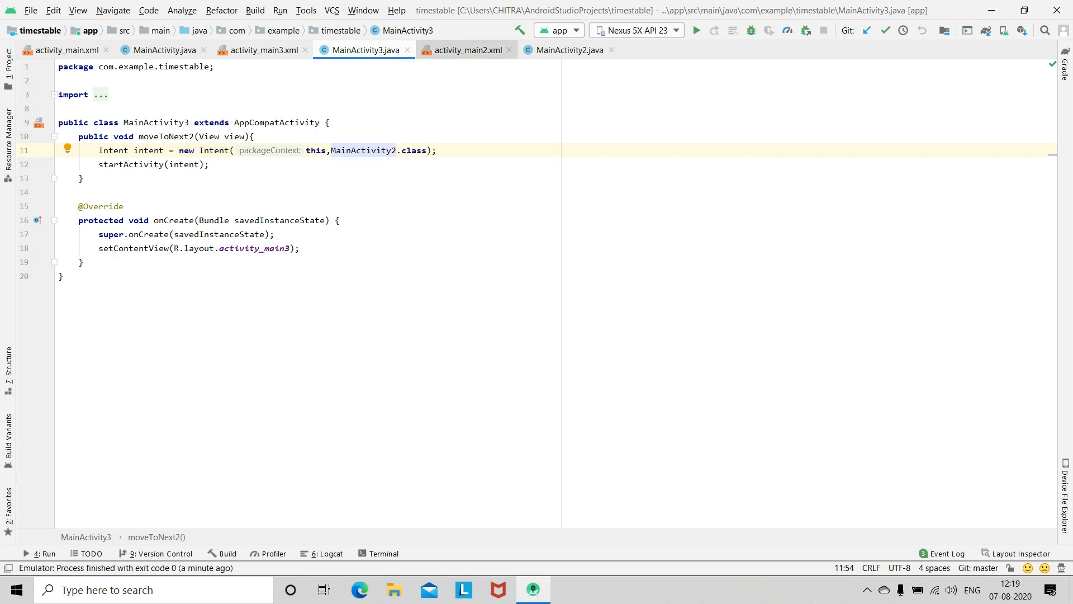
View activity_main2.xml's timesTableSeekBar attributes, then MainActivity2's seek bar listener code
click(466, 50)
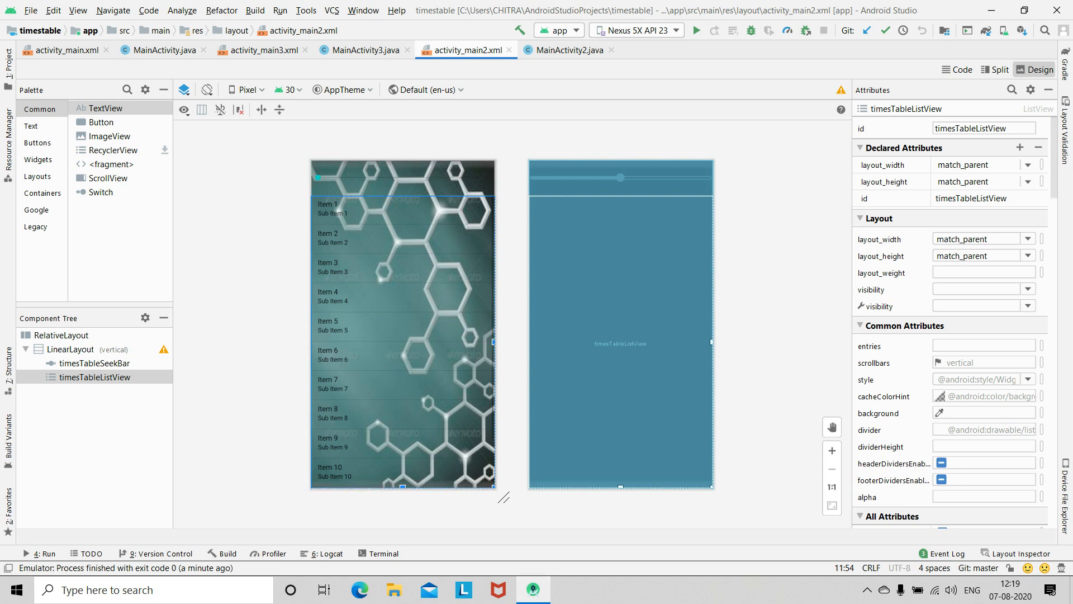
click(95, 362)
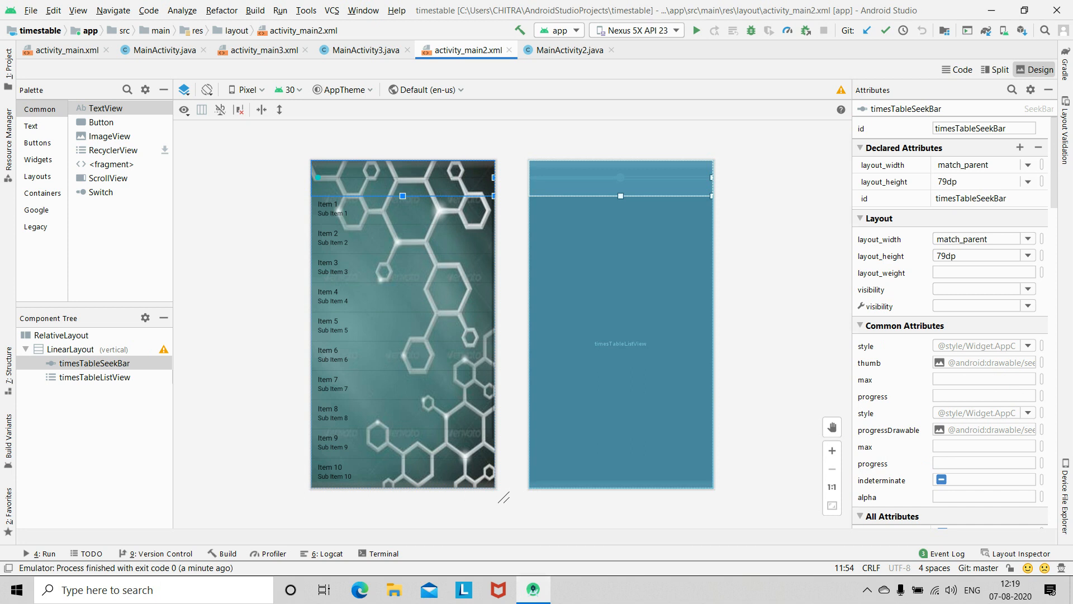
click(568, 50)
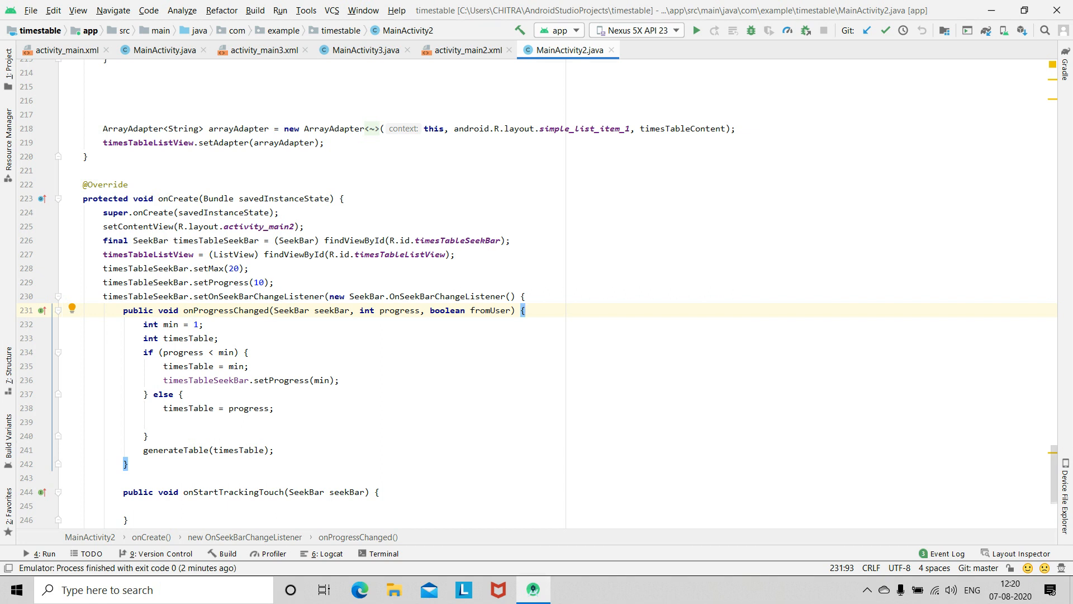
scroll(up, 3)
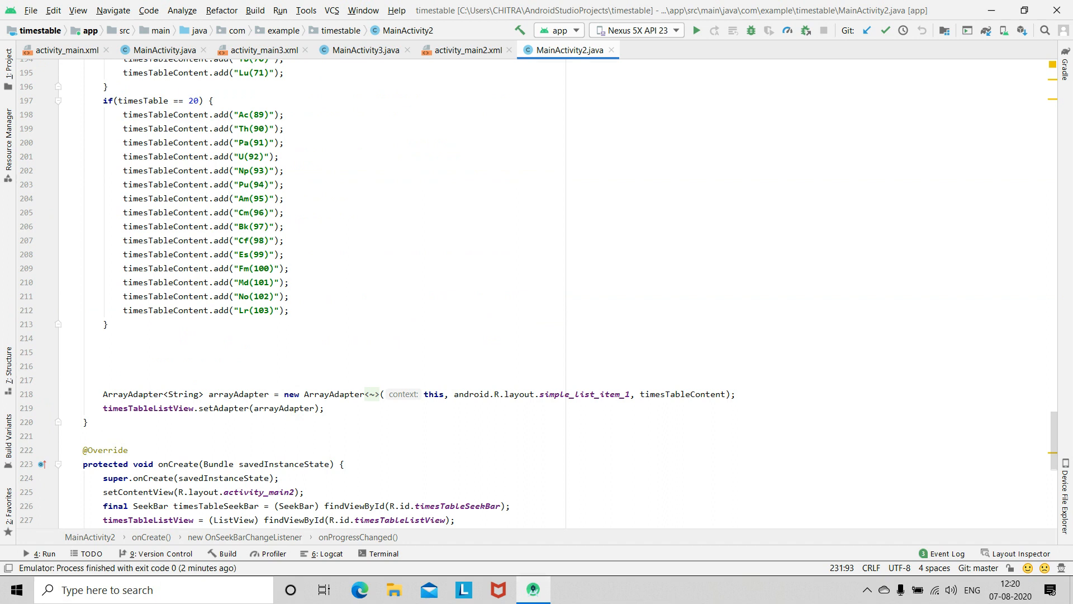
scroll(up, 3)
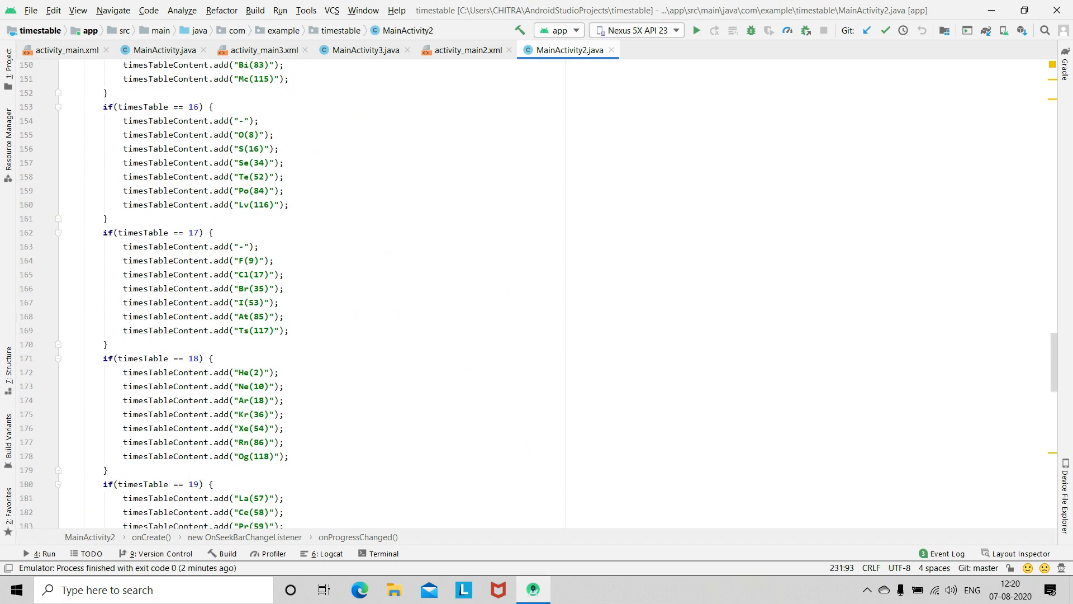
scroll(up, 3)
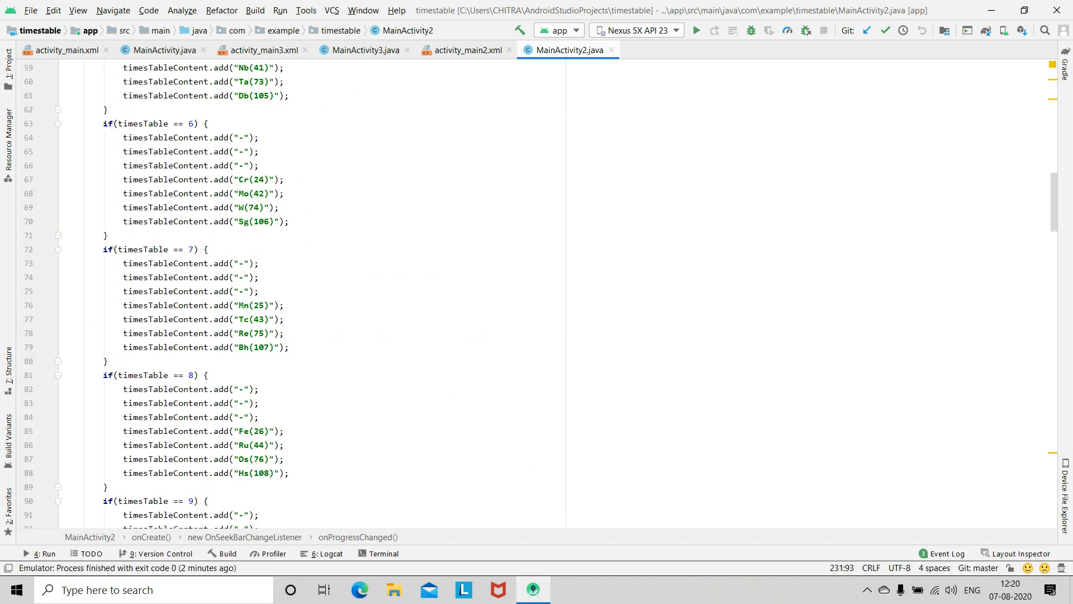
scroll(up, 3)
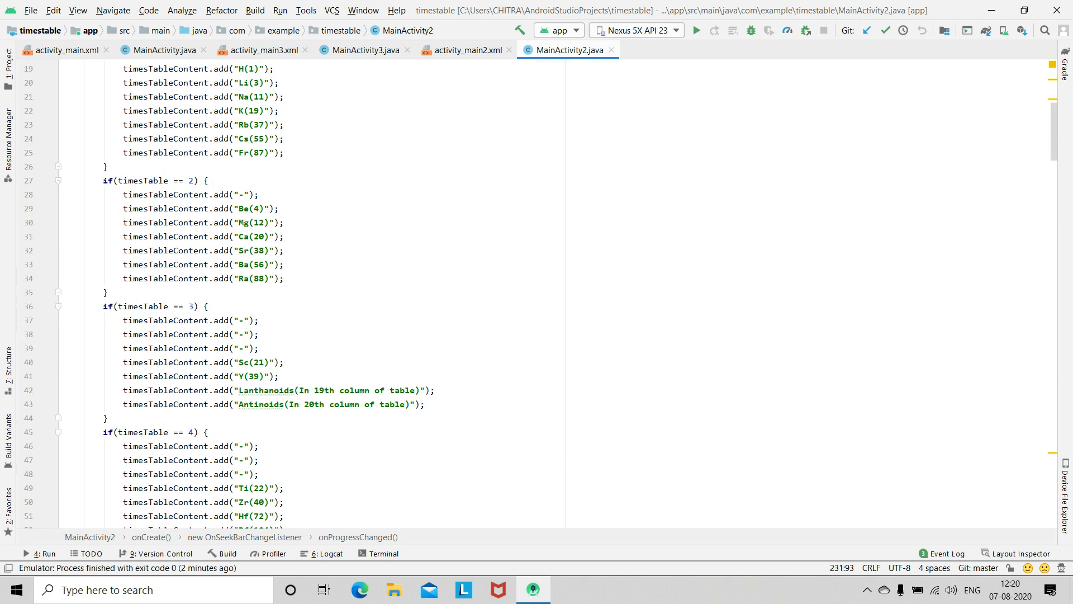
scroll(up, 3)
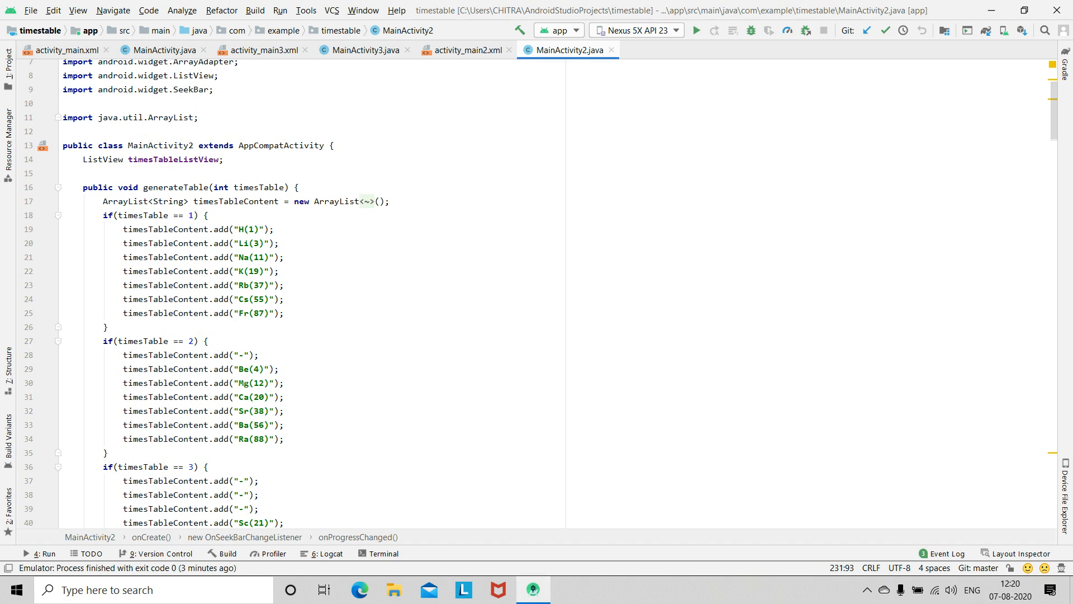
scroll(down, 3)
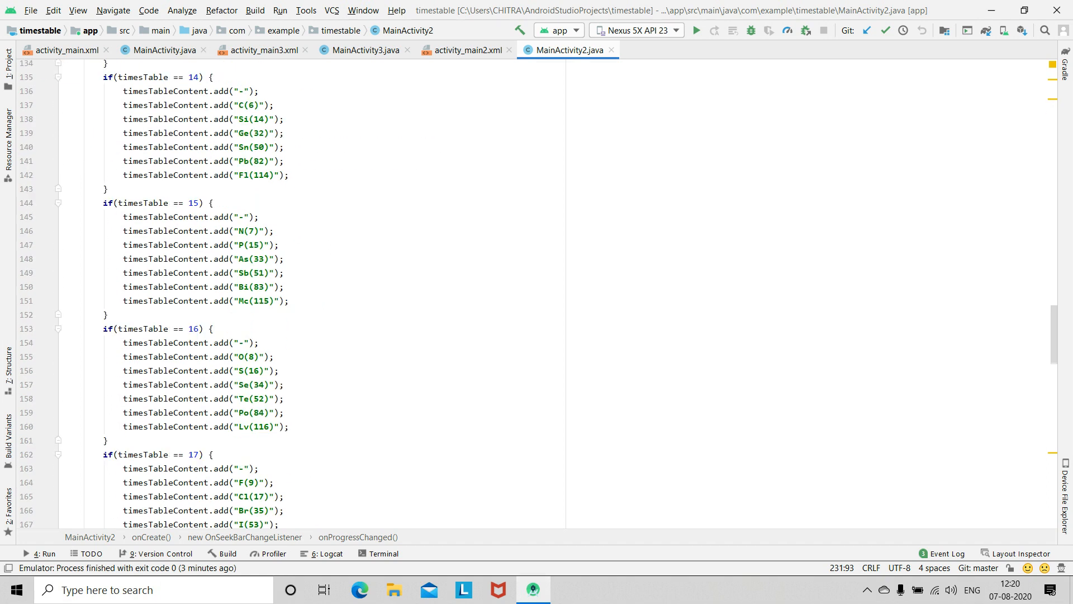
scroll(down, 3)
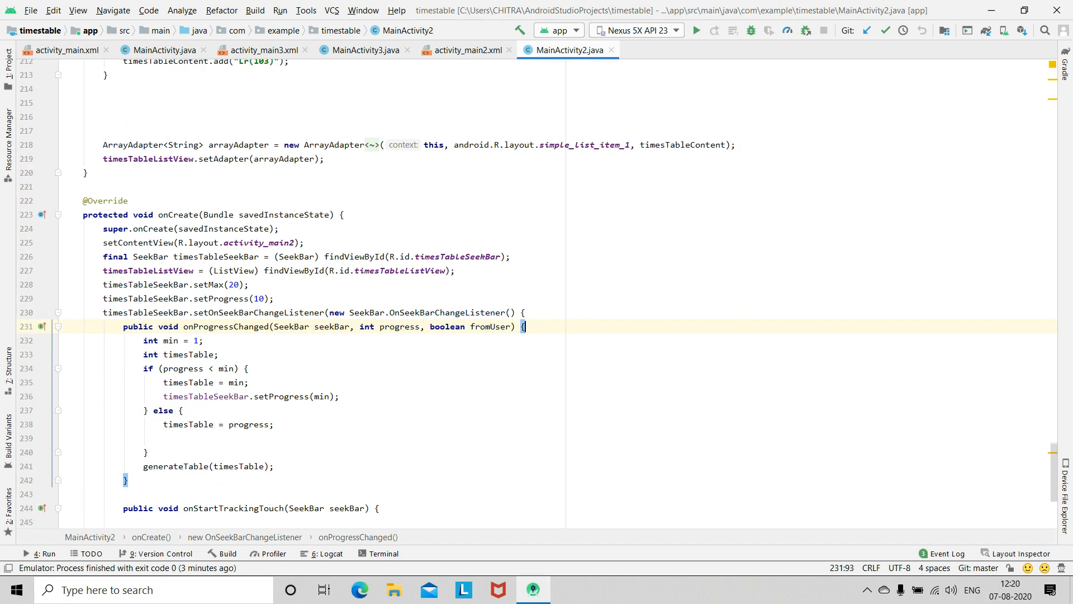
scroll(up, 3)
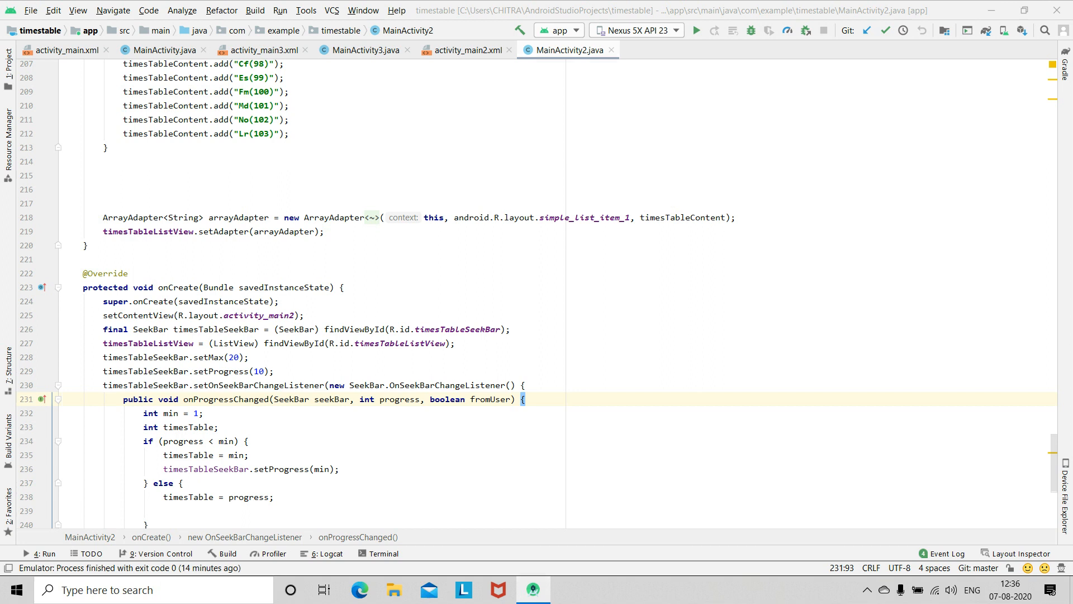
click(695, 30)
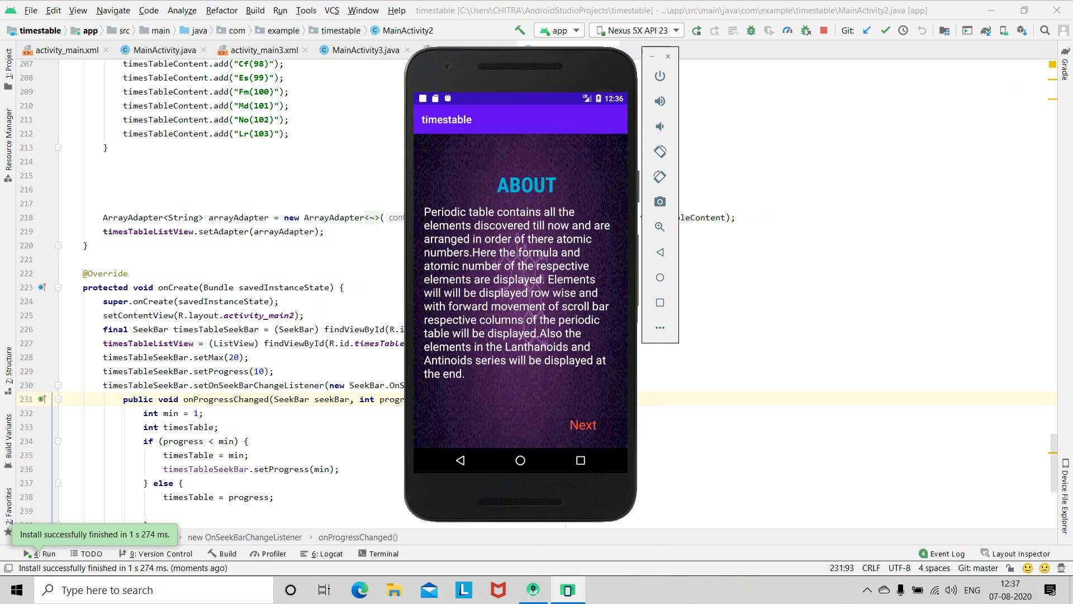
Move from About to the element list, scroll the columns, reopen timestable and return to the title screen
click(582, 424)
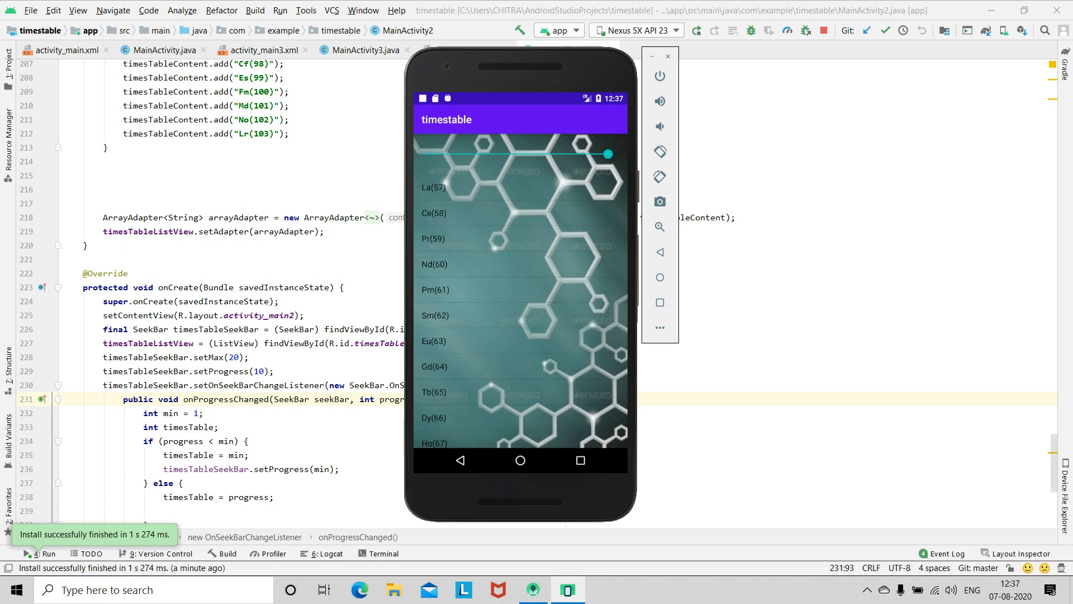
scroll(down, 3)
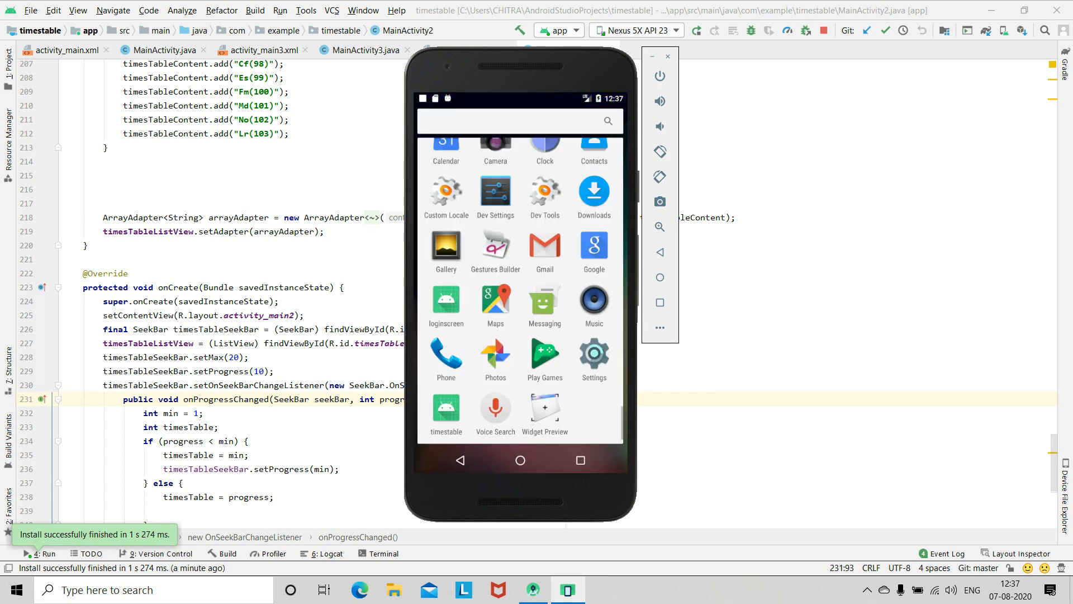
click(445, 414)
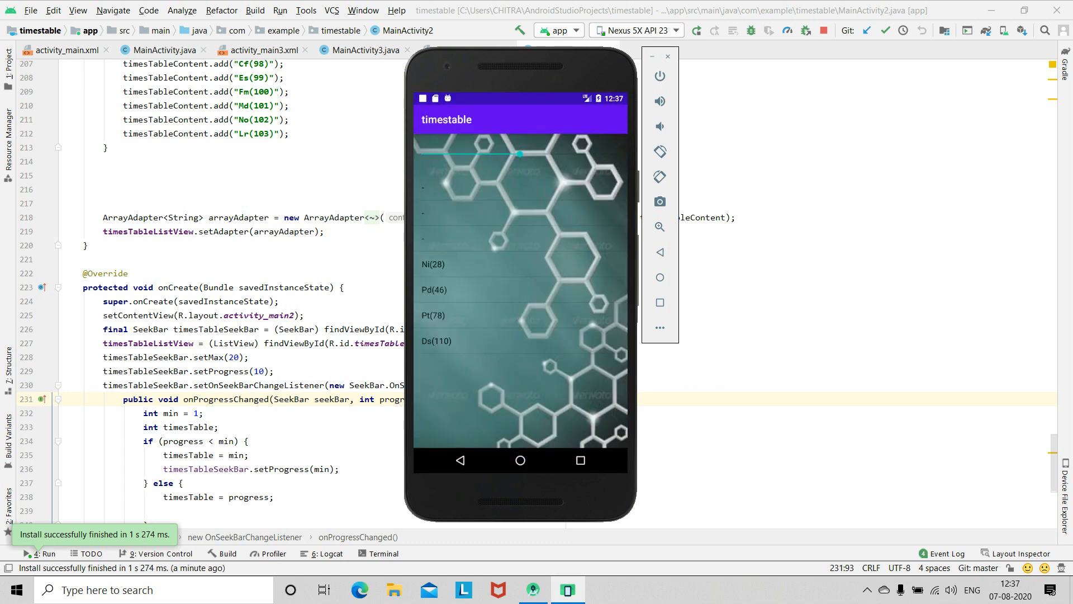
click(460, 460)
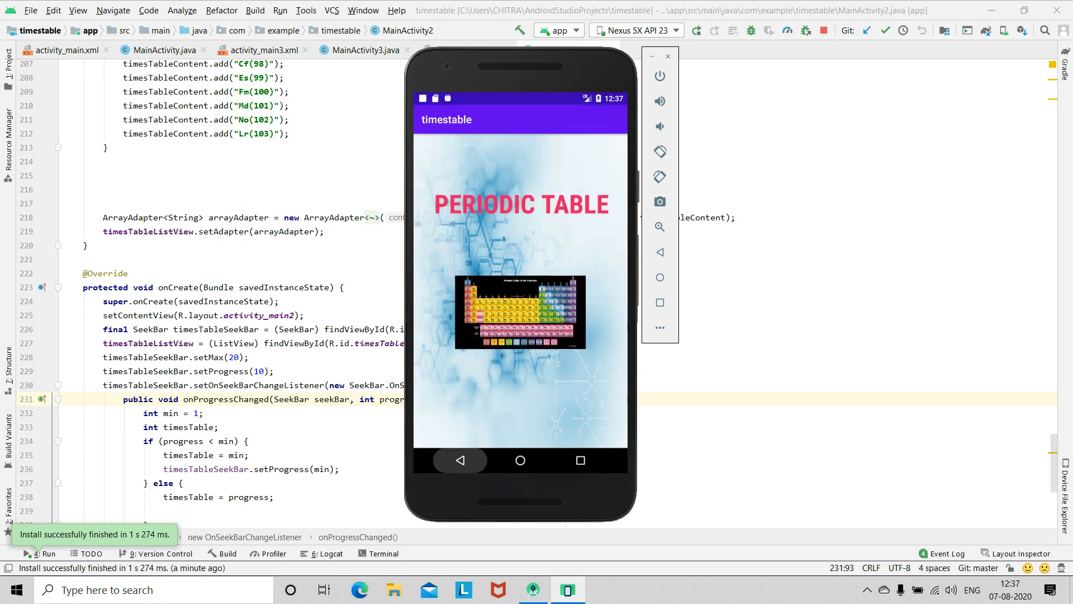